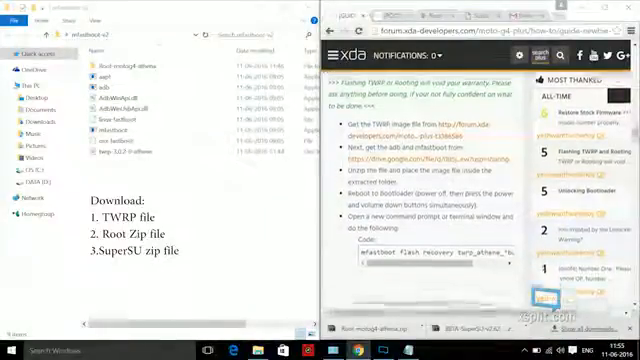
- Scroll through About phone, then go back to the main Android Settings list
scroll("down", 3)
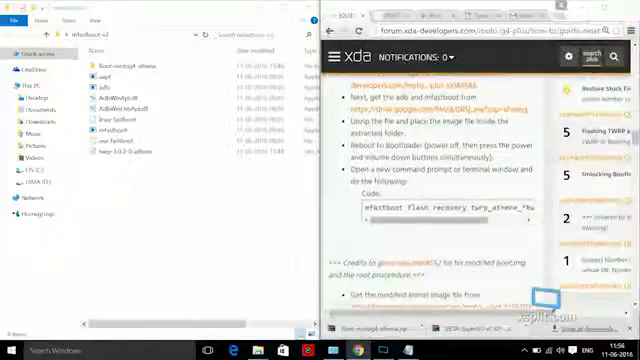
scroll("down", 3)
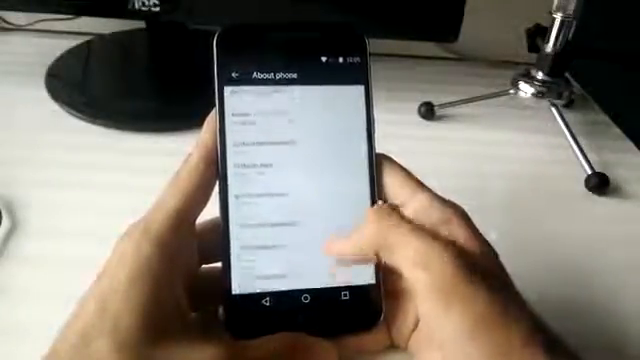
left_click(236, 73)
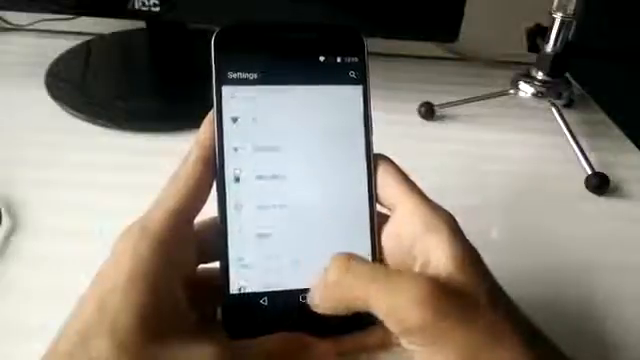